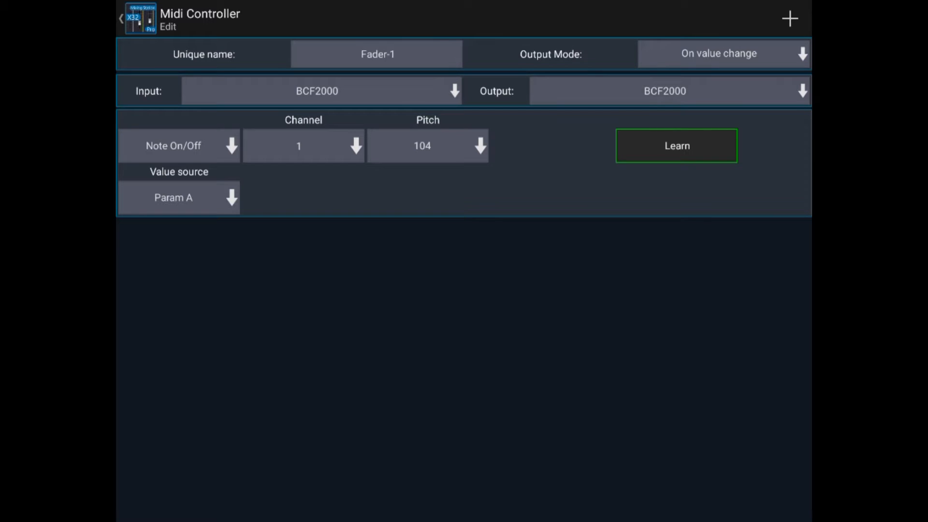
- Switch Fader-1's message type to Pitch and change its pitch value from 104 to -1
click(178, 146)
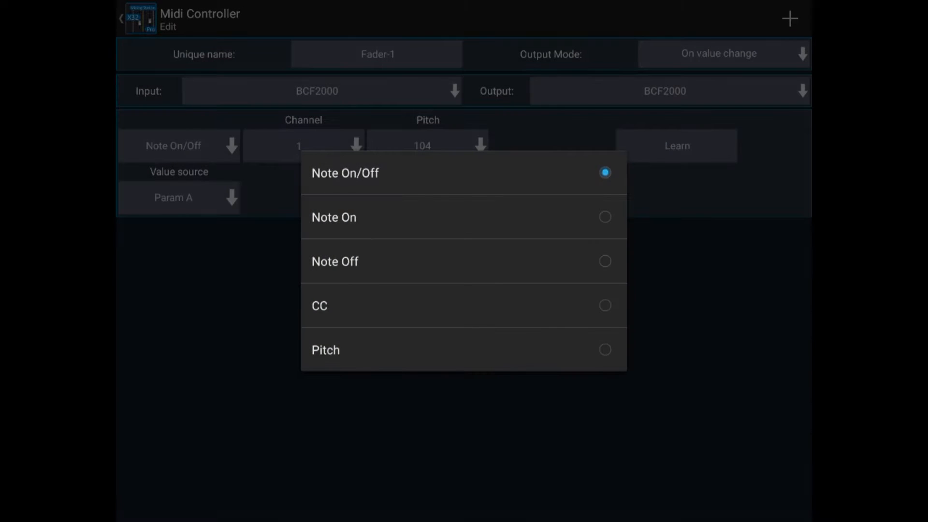
click(325, 350)
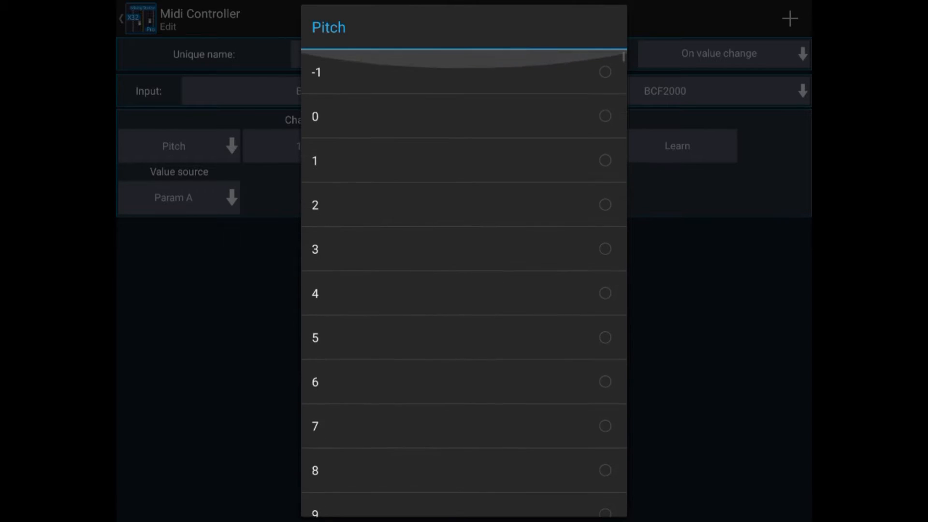
click(315, 72)
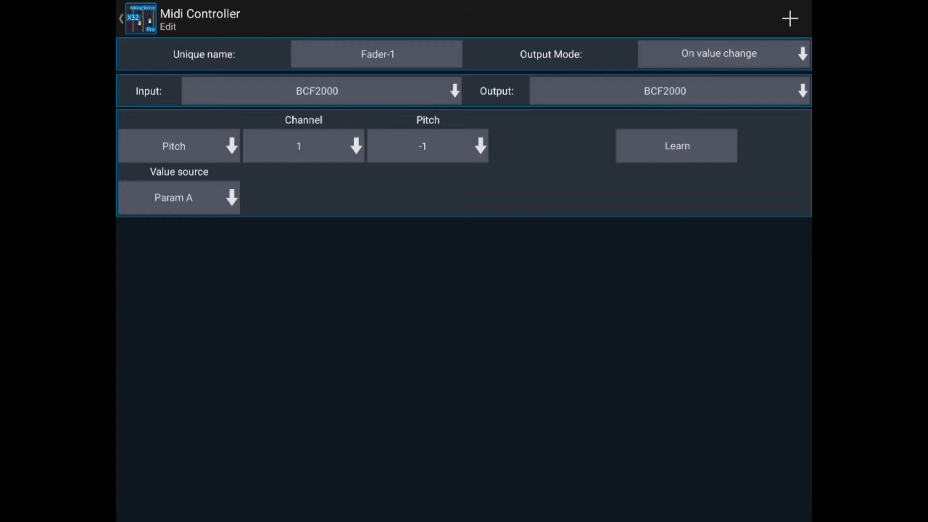
- Set Fader-1's Output Mode to 'On midi event+change'
click(718, 53)
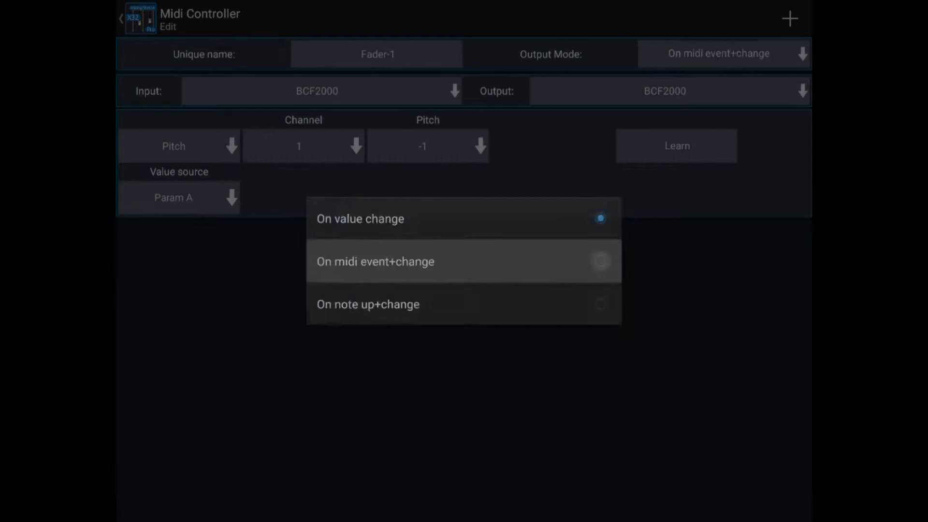
click(375, 261)
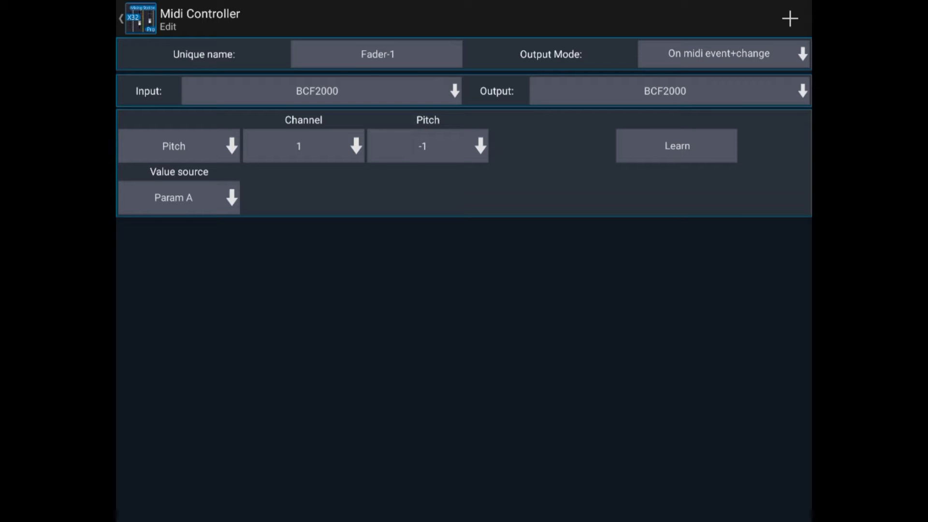
- Add a Fader-1 action of type Current layer, keeping Main > Fader
click(790, 18)
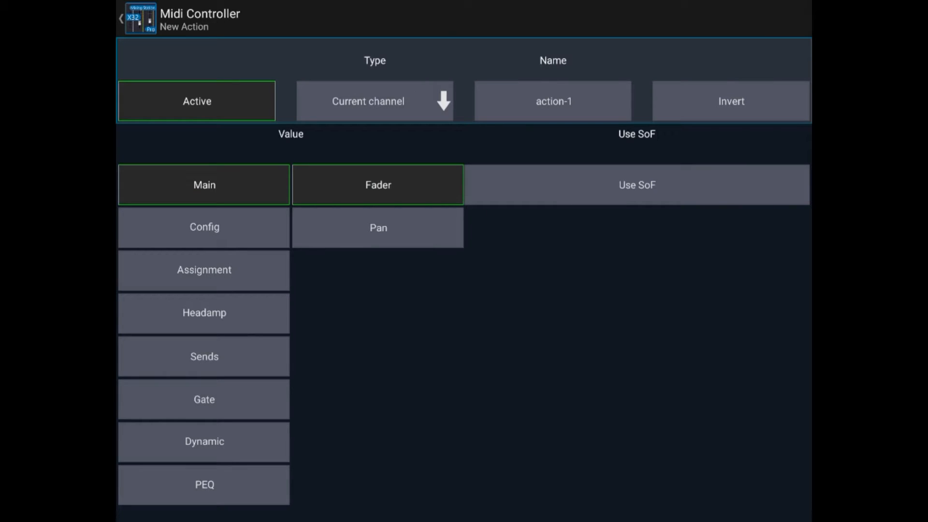
click(375, 101)
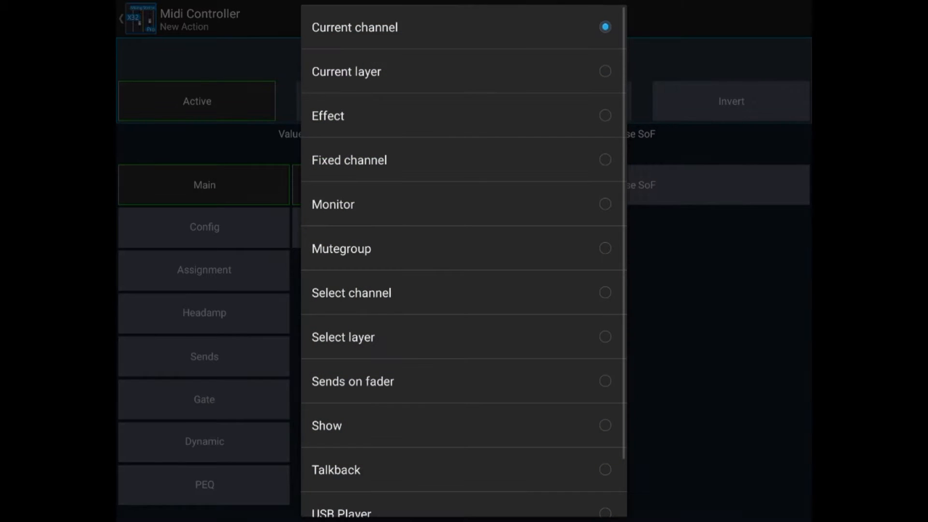
click(346, 71)
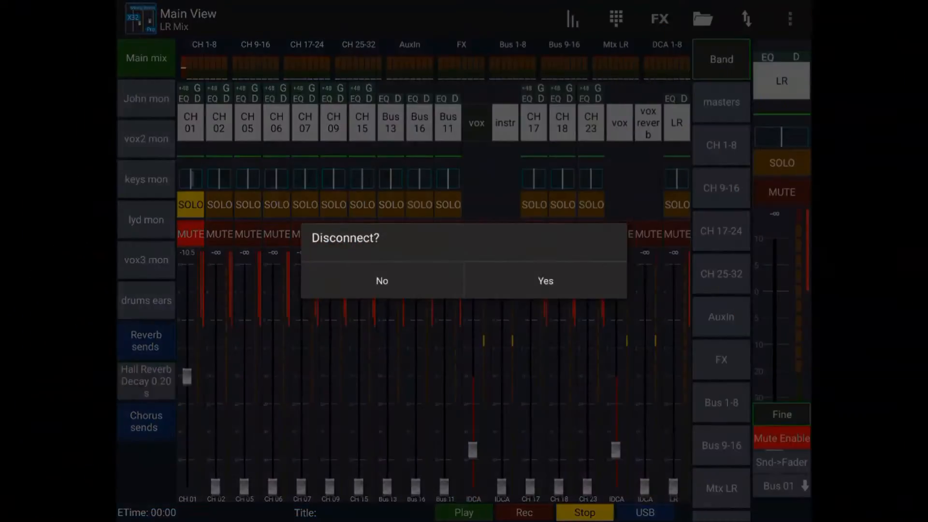
- Confirm disconnecting from the mixer and browse Jota+ to /sdcard/MixingStation
click(544, 280)
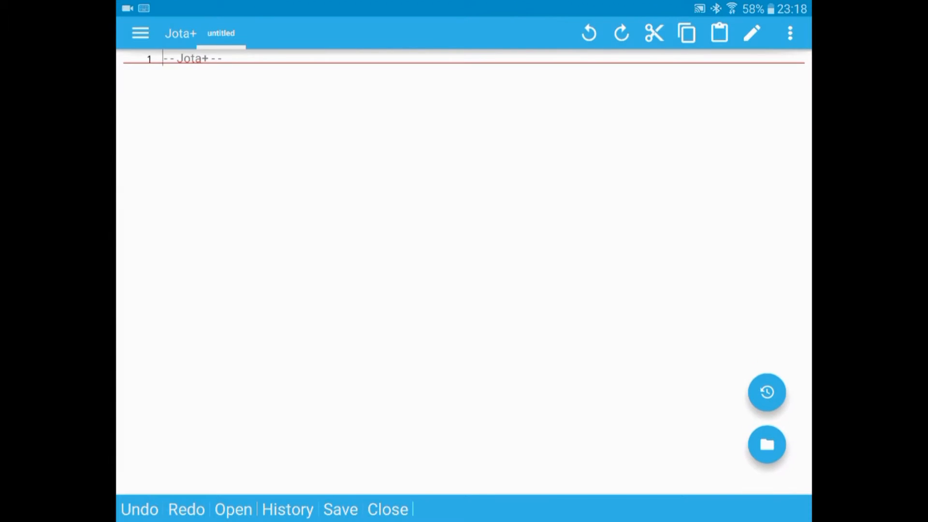
click(767, 445)
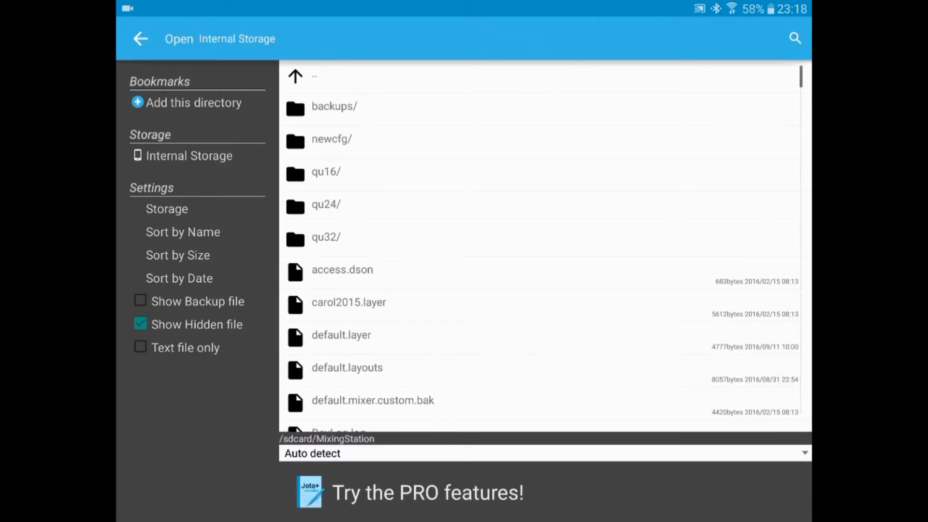
click(295, 76)
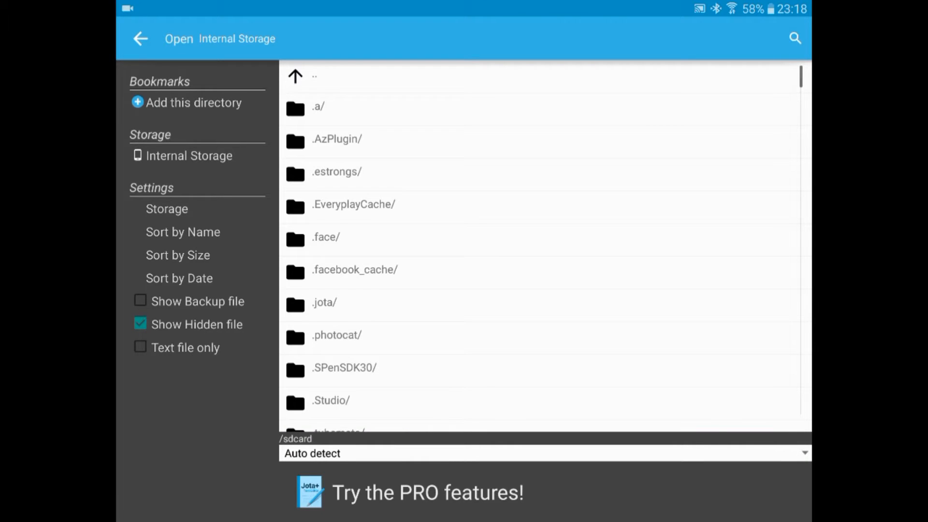
scroll(down, 3)
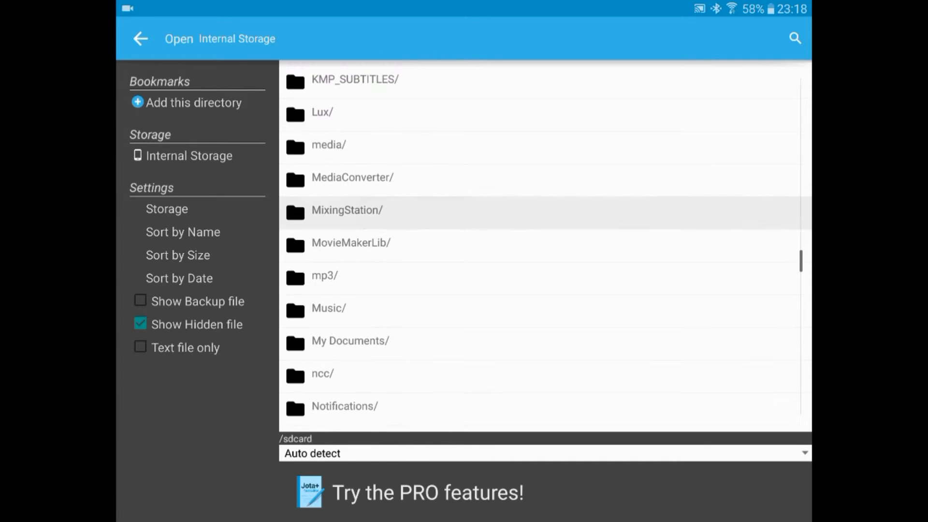
click(347, 210)
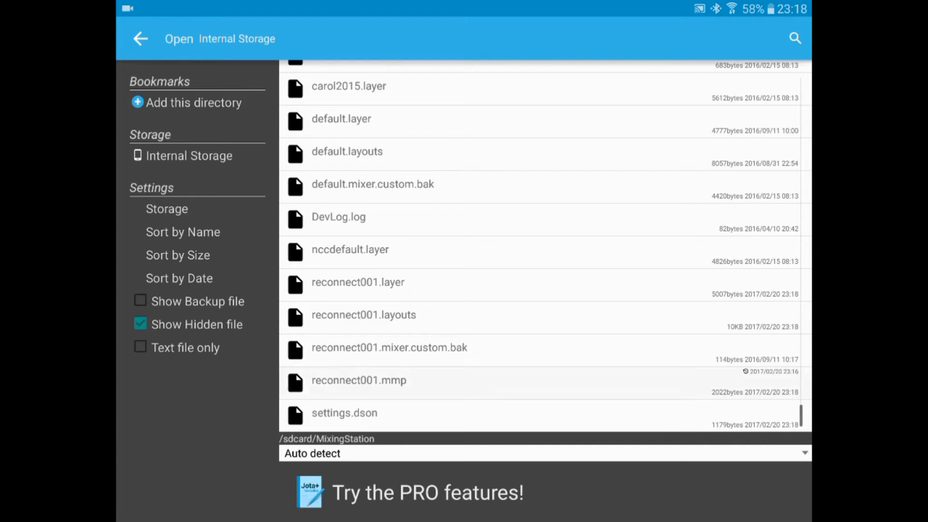
- Open reconnect001.mmp and scroll through its Fader-1, mute1 and Rotary-1 definitions
click(359, 380)
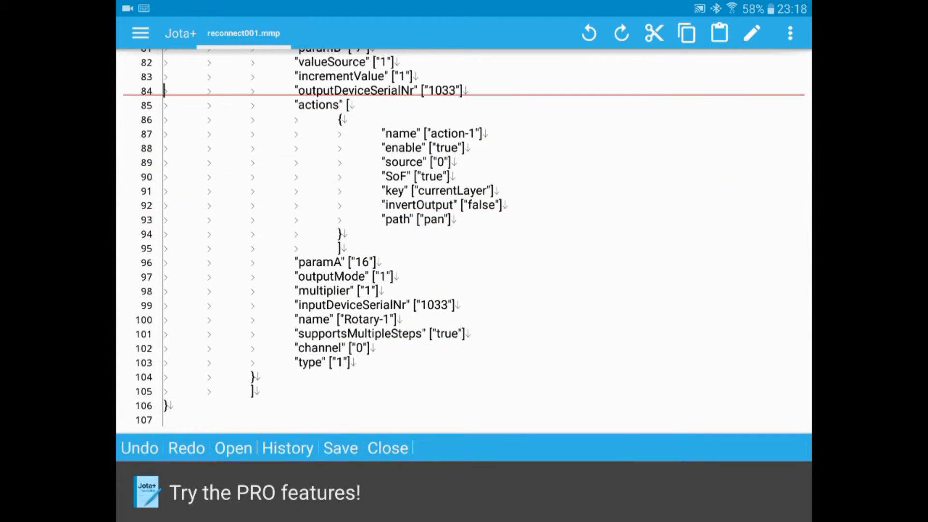
scroll(up, 3)
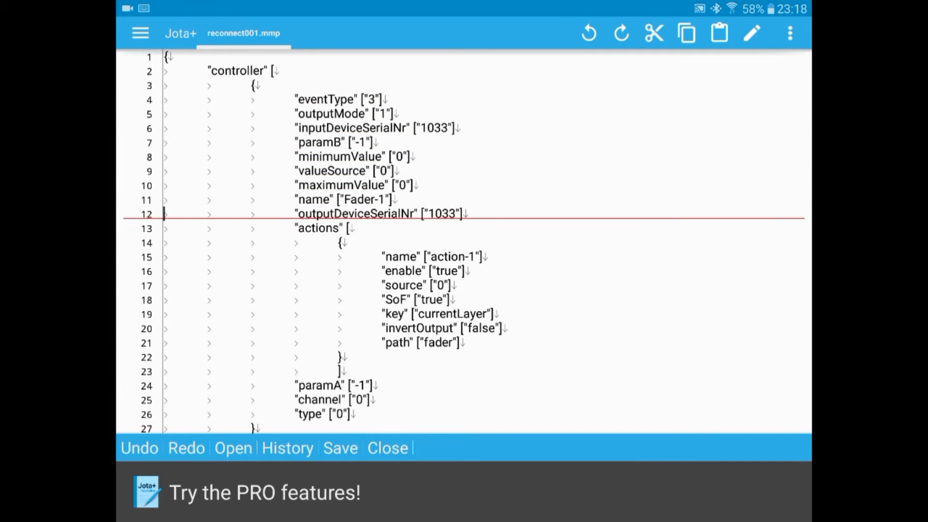
scroll(down, 3)
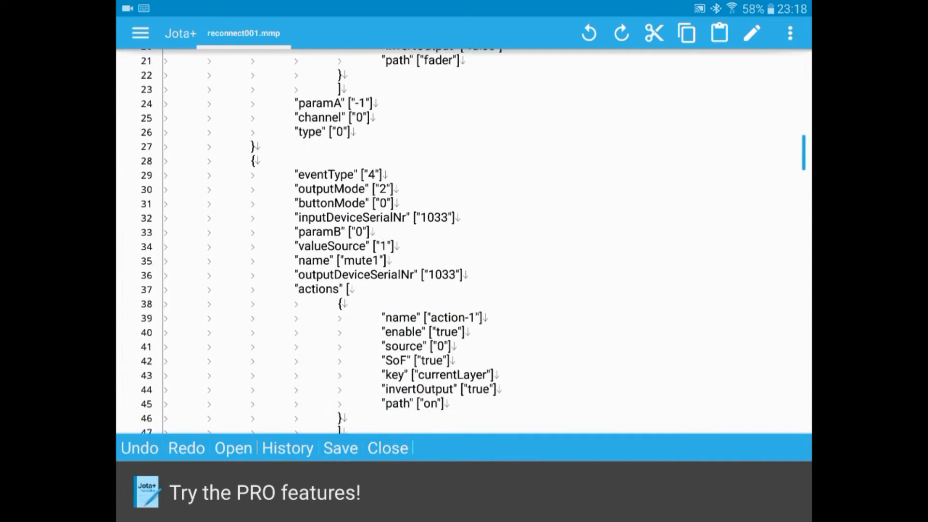
scroll(down, 3)
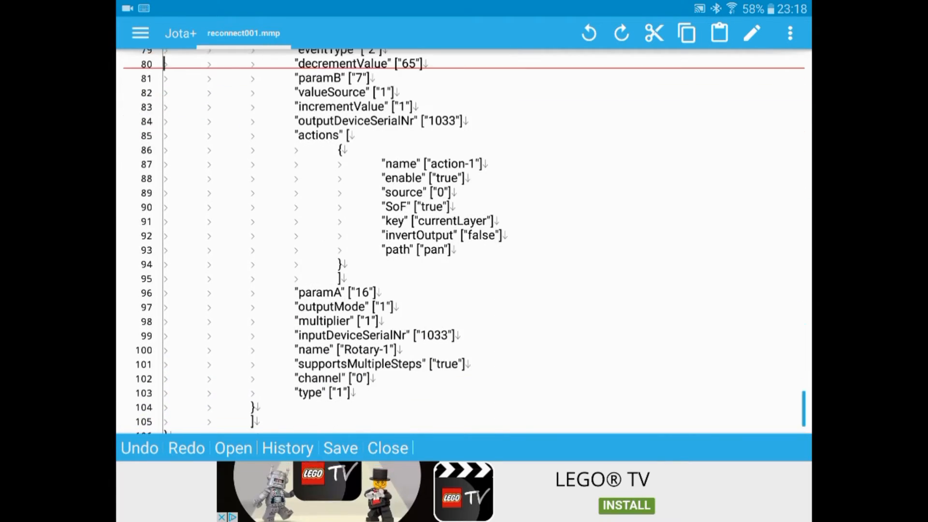
- Scroll down to the Rotary-1 control block near the end of the file
scroll(down, 3)
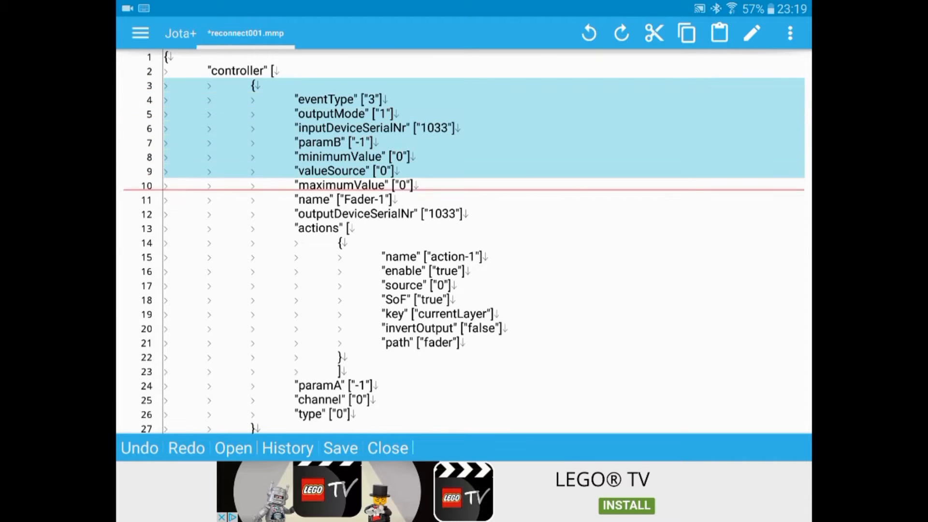
- Scroll down through the Fader-1 to pan-1 blocks pasted after the originals
scroll(down, 3)
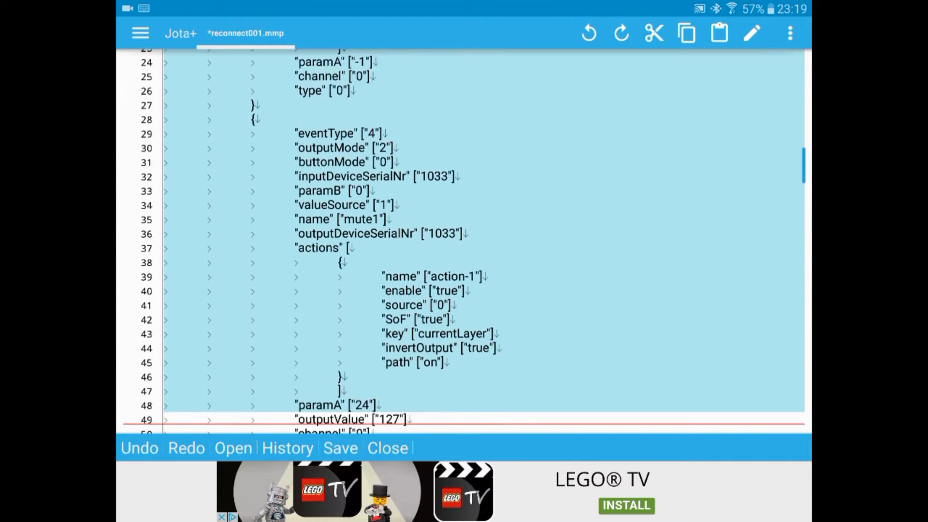
scroll(down, 3)
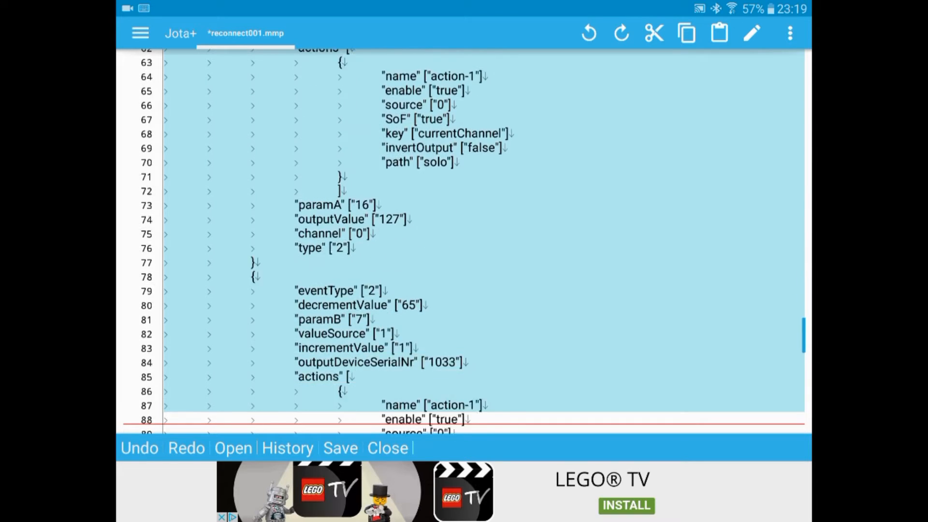
scroll(down, 3)
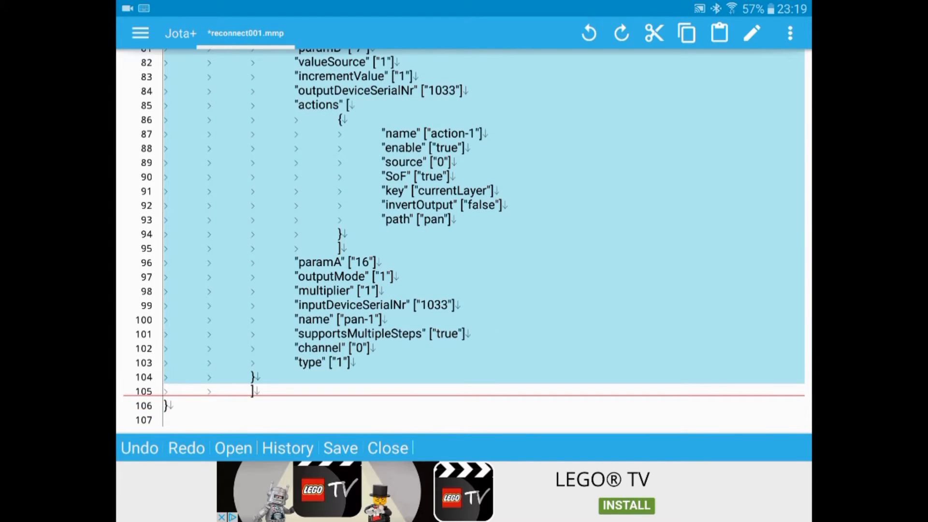
scroll(down, 3)
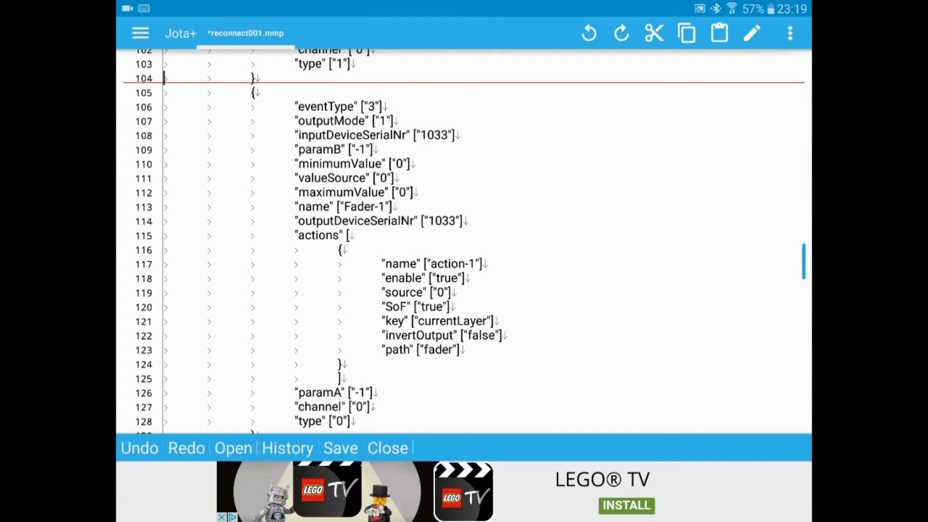
- Rename the pasted fader block Fader-2 and set its action source and channel to 1
click(414, 193)
text(2)
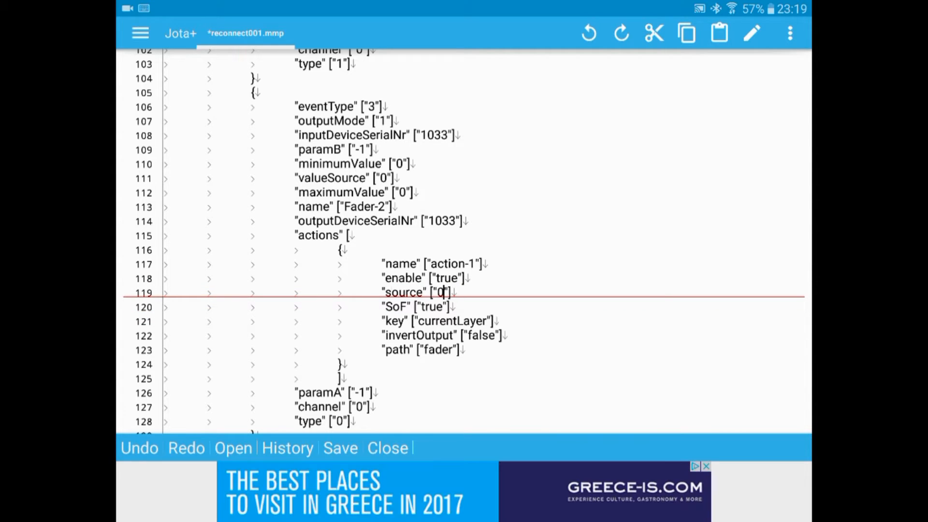
text(1)
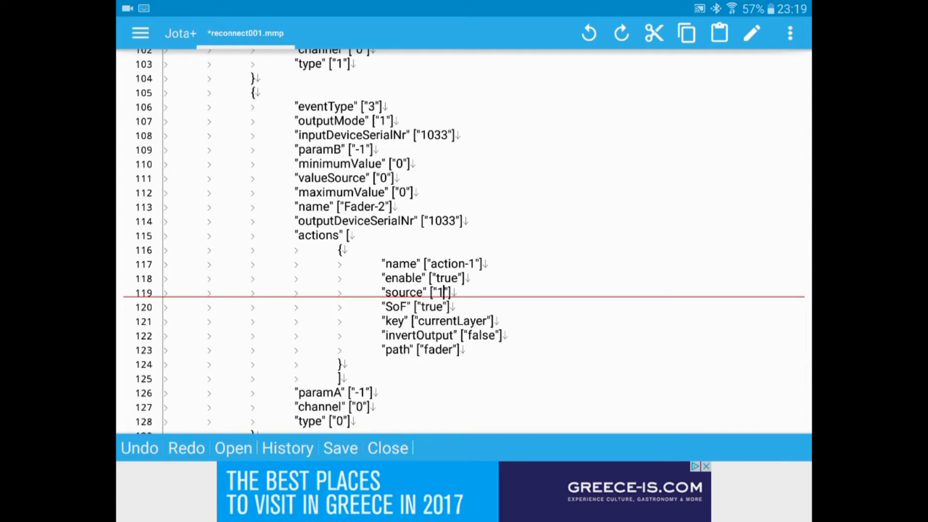
click(364, 407)
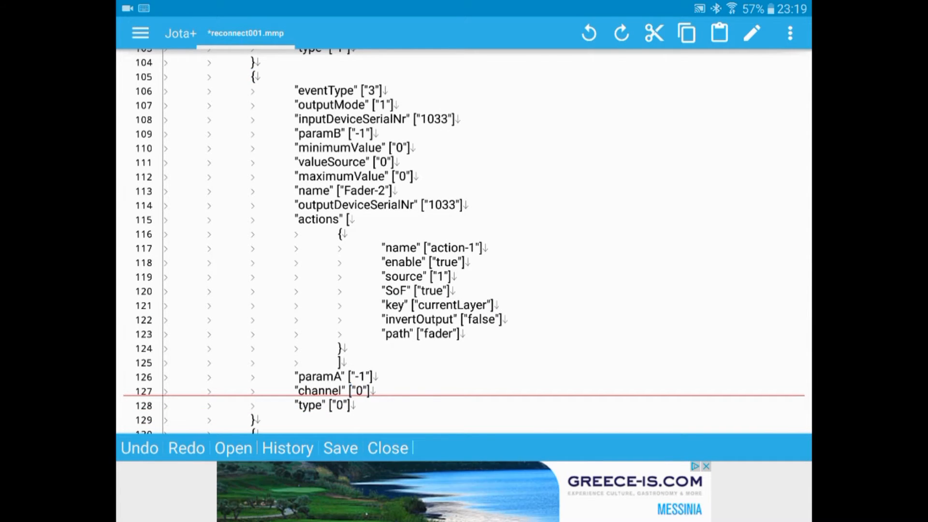
text(1)
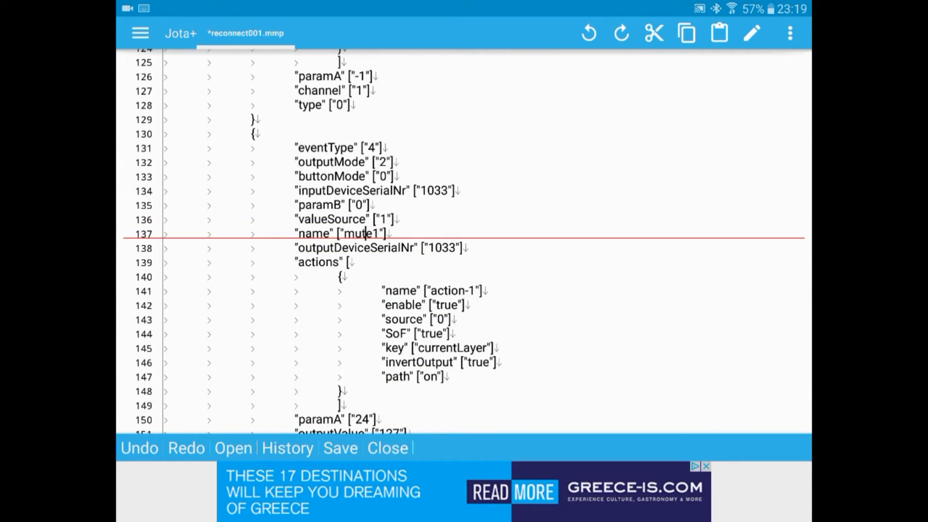
- Rename the pasted mute and solo blocks mute2 and solo2, with source 1 and paramA 25 and 17
text(2)
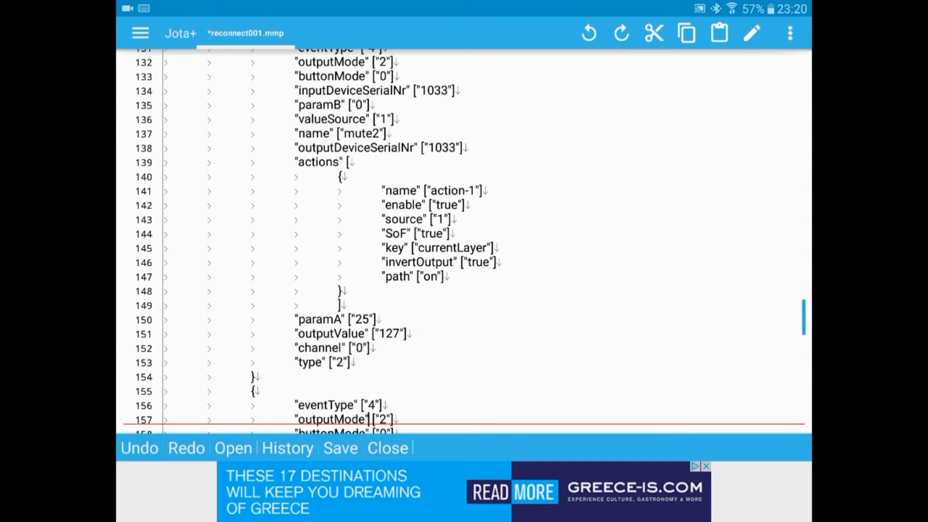
scroll(down, 3)
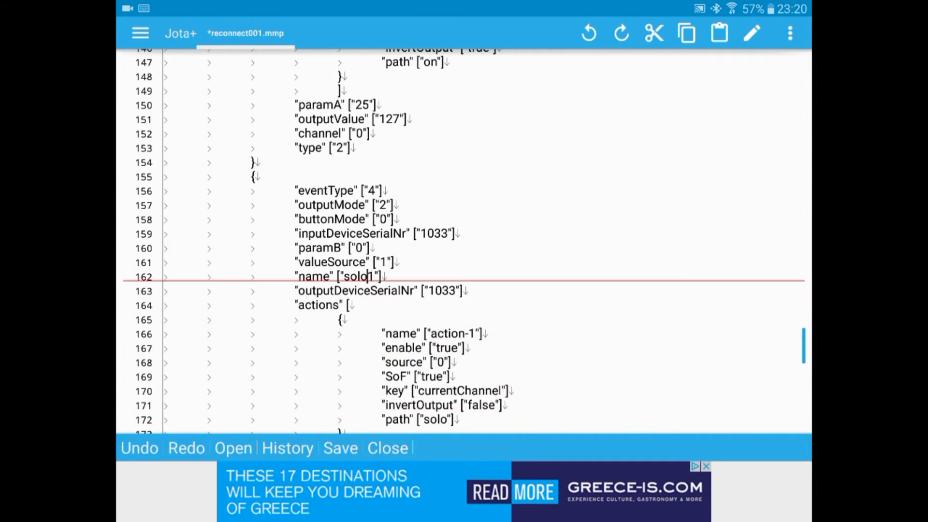
text(2)
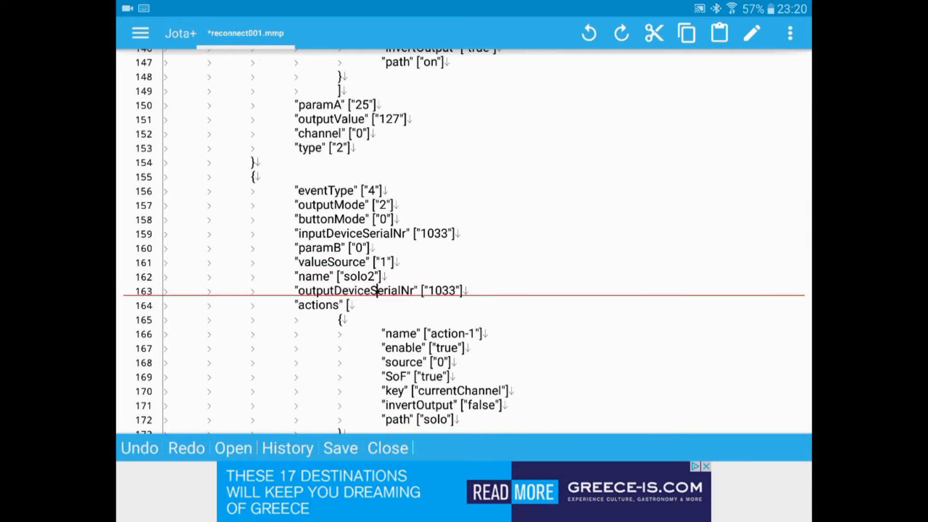
click(386, 362)
text(1)
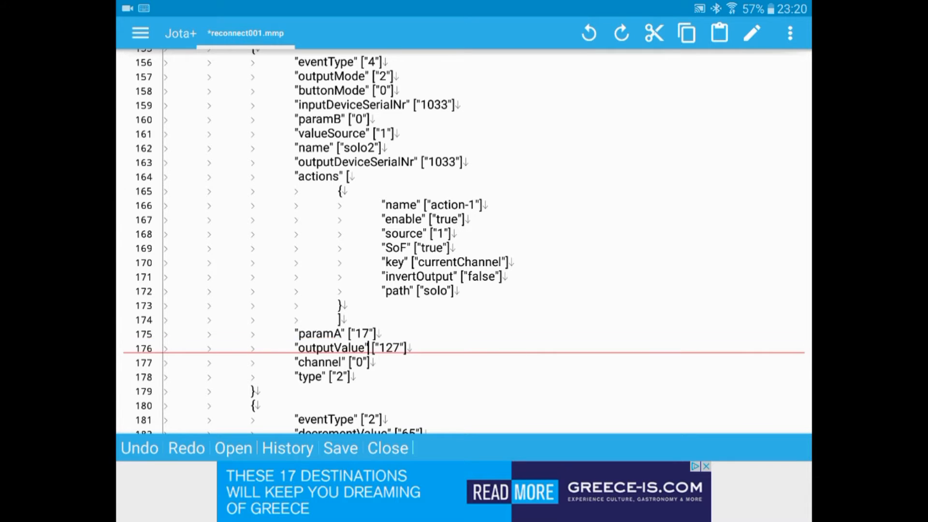
- Set the pasted pan block to pan-2, source 1, paramA 17, and save reconnect001.mmp
scroll(down, 3)
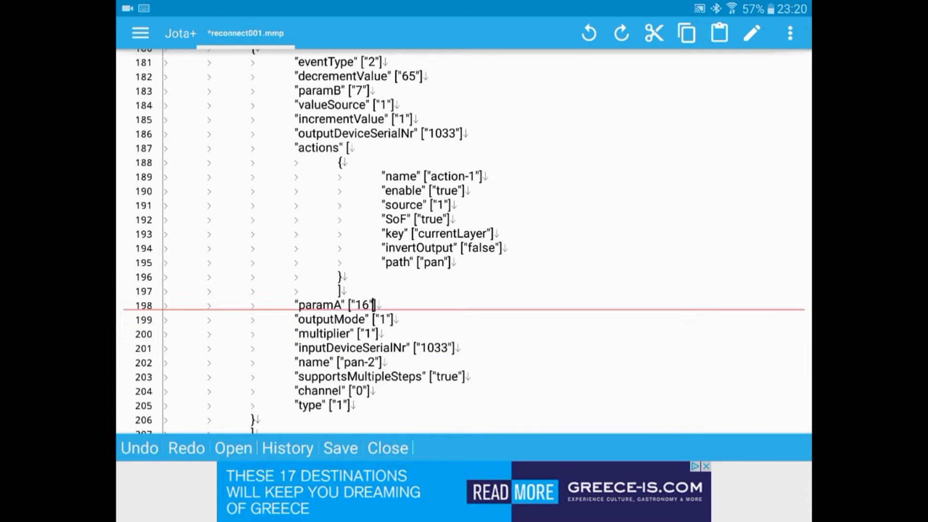
text(17)
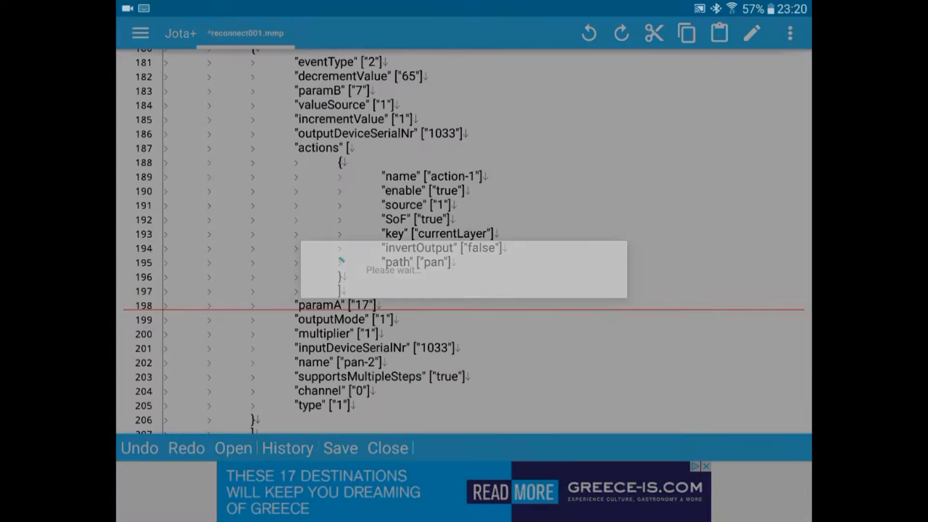
click(340, 448)
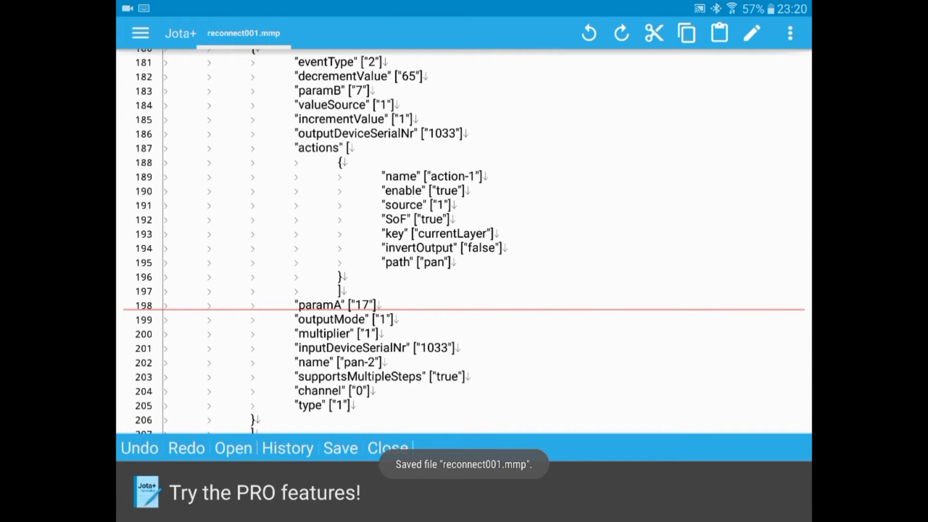